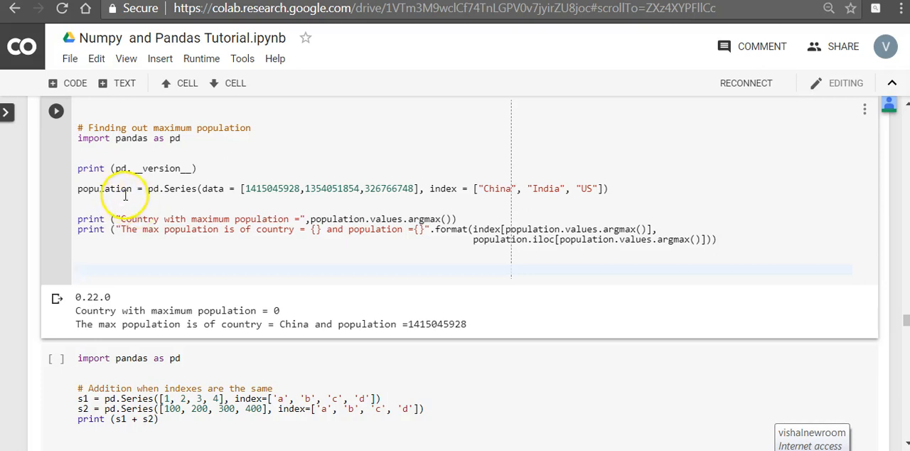
{"action": "mouse_move", "coordinate": [219, 194]}
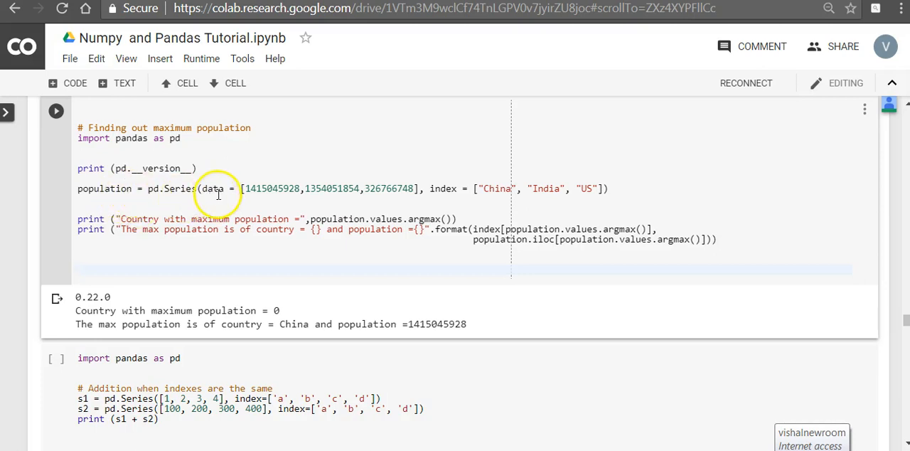
{"action": "mouse_move", "coordinate": [581, 184]}
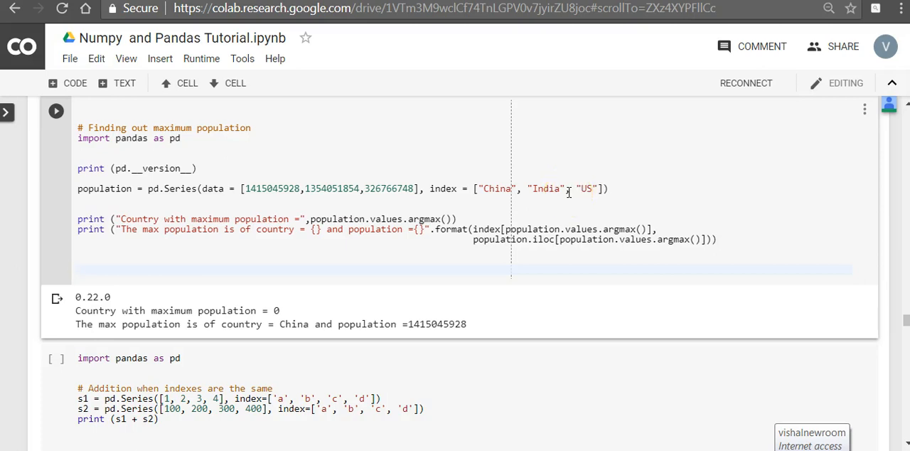
{"action": "left_click", "coordinate": [79, 269]}
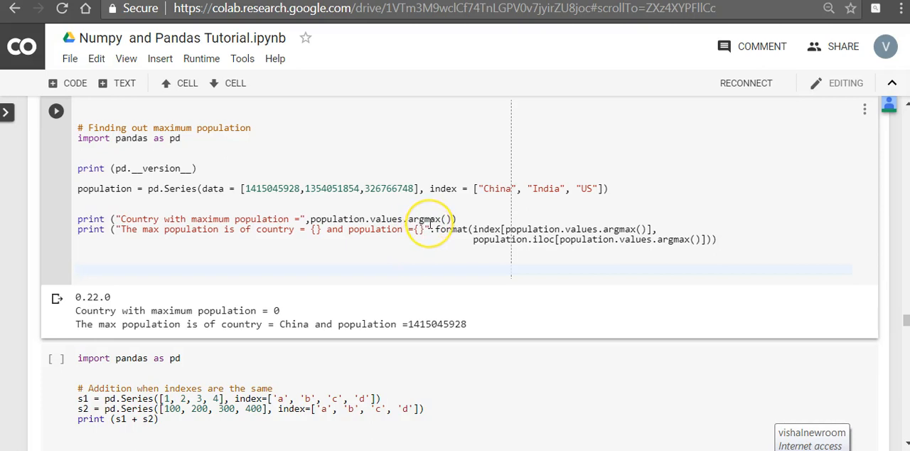
{"action": "mouse_move", "coordinate": [249, 199]}
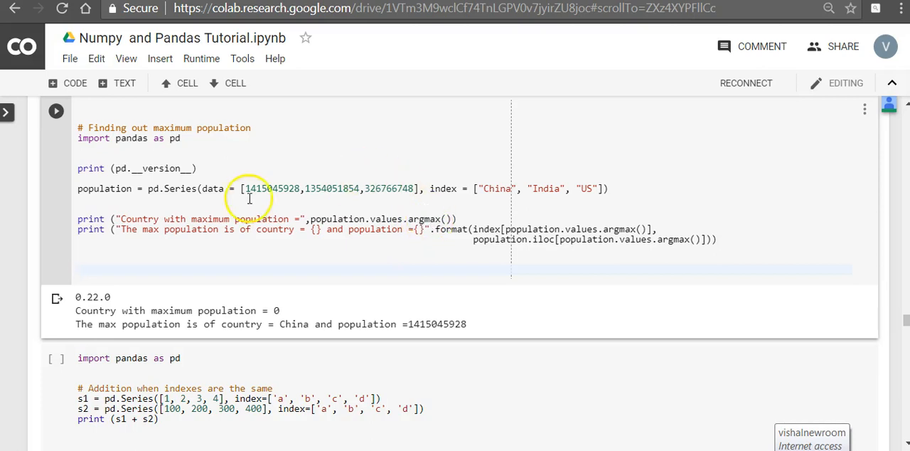
{"action": "mouse_move", "coordinate": [283, 177]}
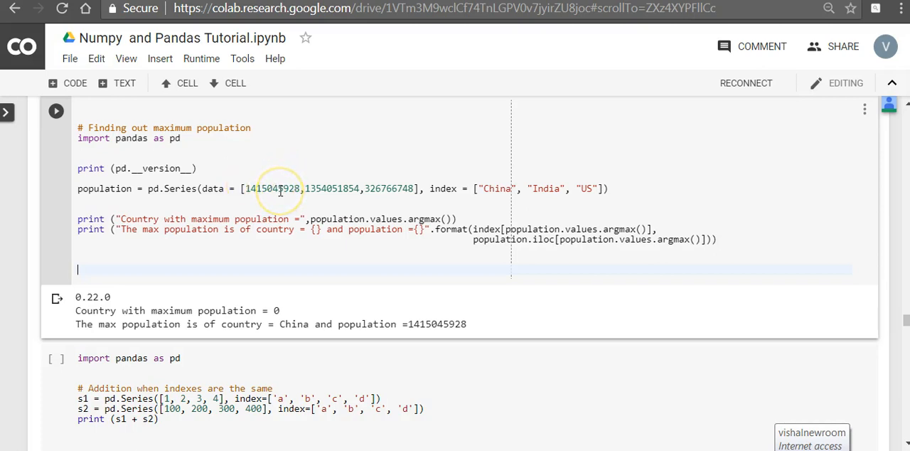
{"action": "mouse_move", "coordinate": [269, 310]}
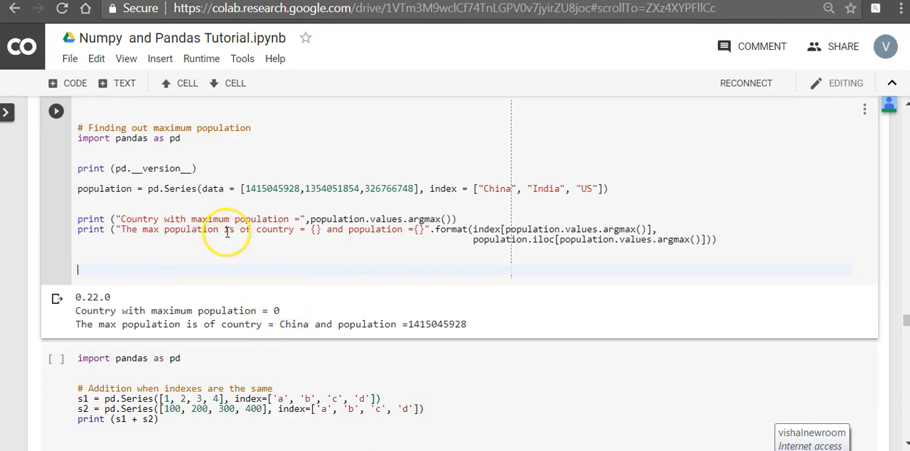
{"action": "mouse_move", "coordinate": [325, 244]}
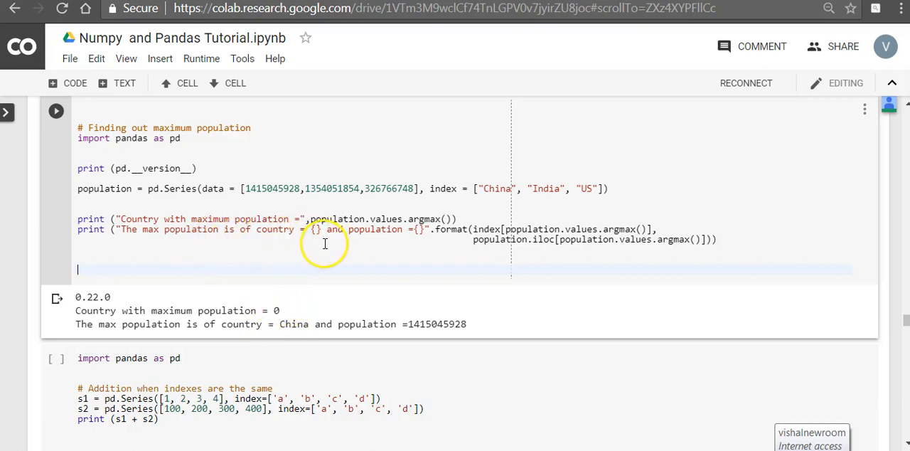
{"action": "mouse_move", "coordinate": [500, 234]}
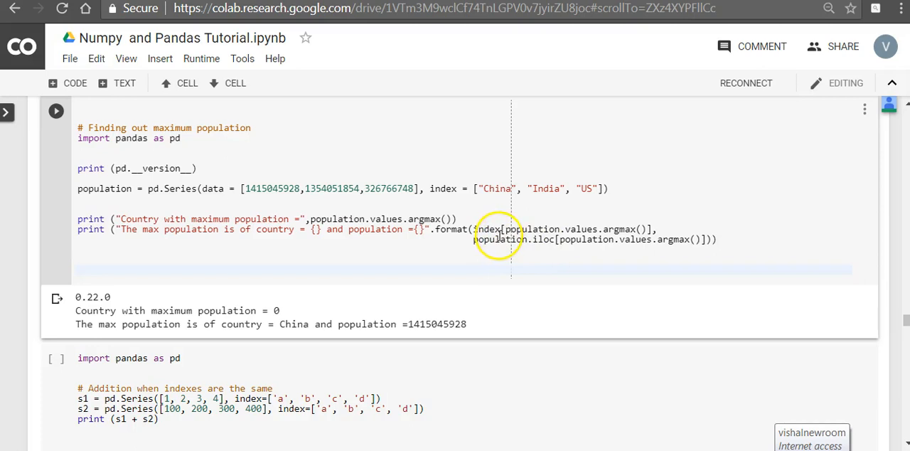
{"action": "mouse_move", "coordinate": [448, 189]}
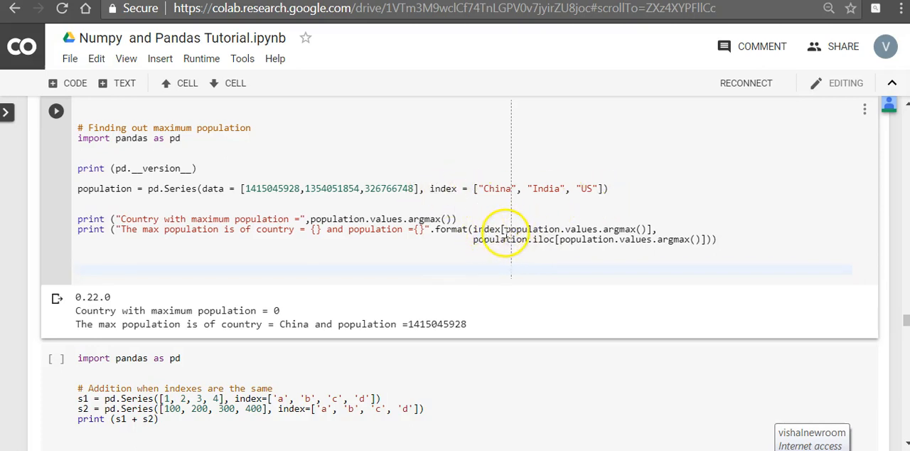
{"action": "mouse_move", "coordinate": [423, 221]}
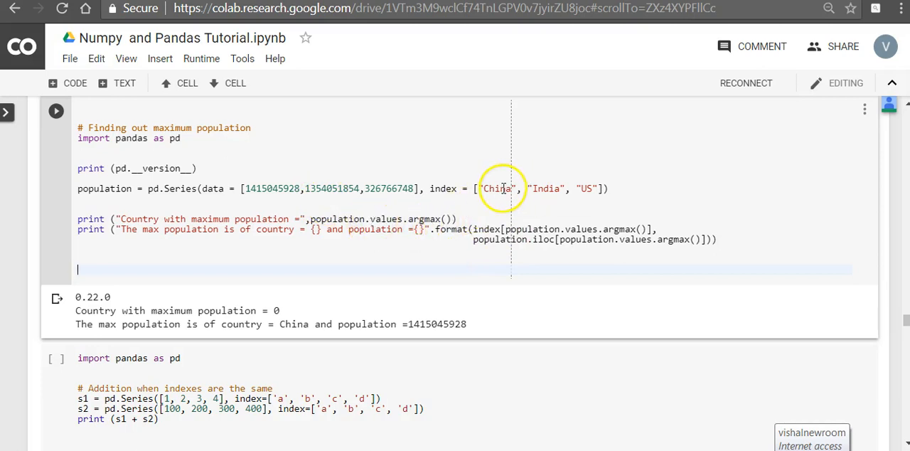
{"action": "mouse_move", "coordinate": [420, 297]}
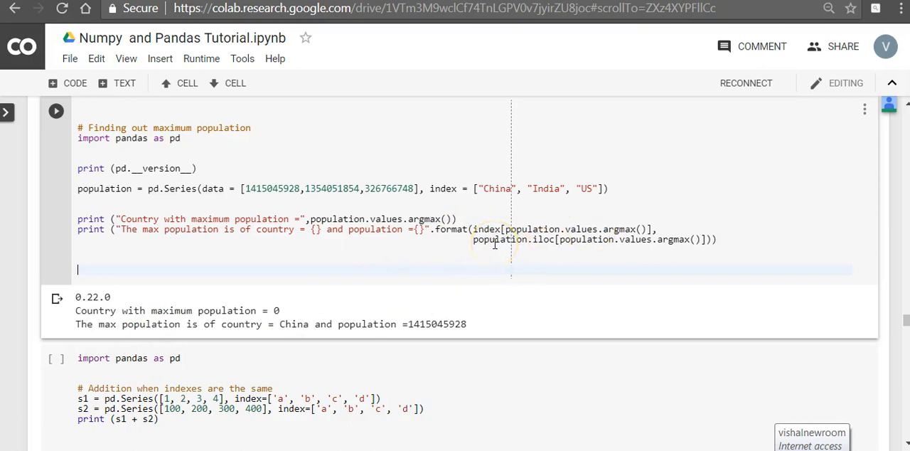
{"action": "mouse_move", "coordinate": [661, 240]}
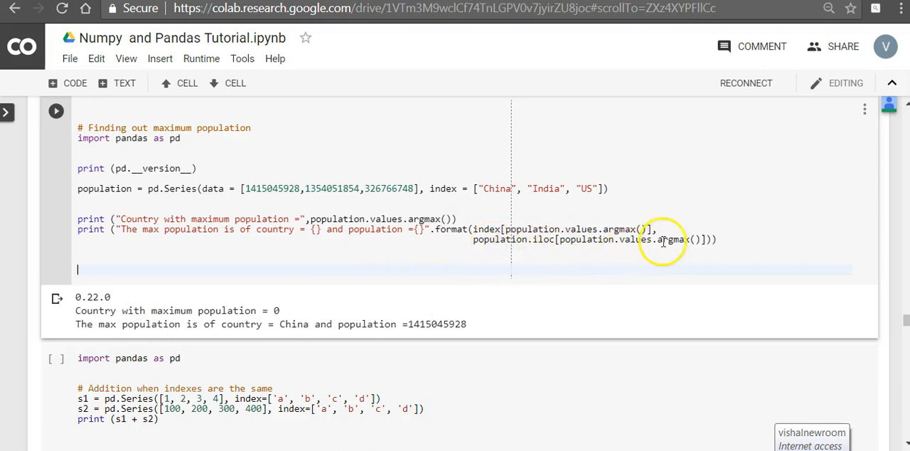
{"action": "mouse_move", "coordinate": [432, 323]}
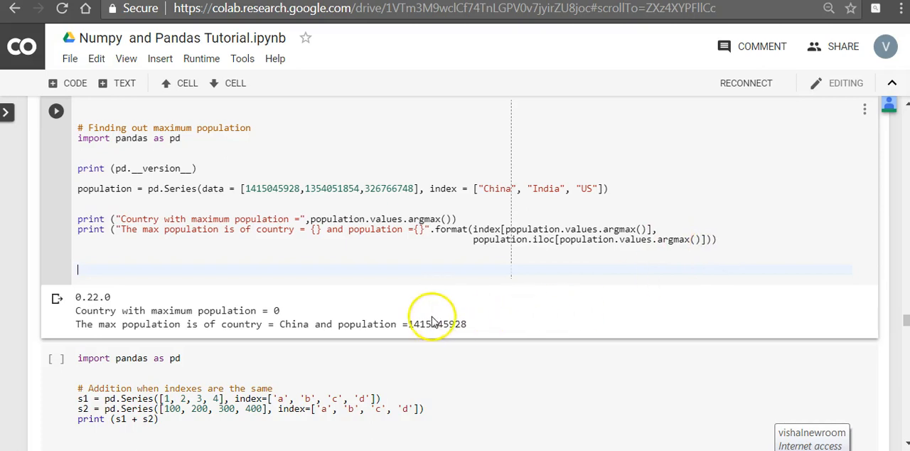